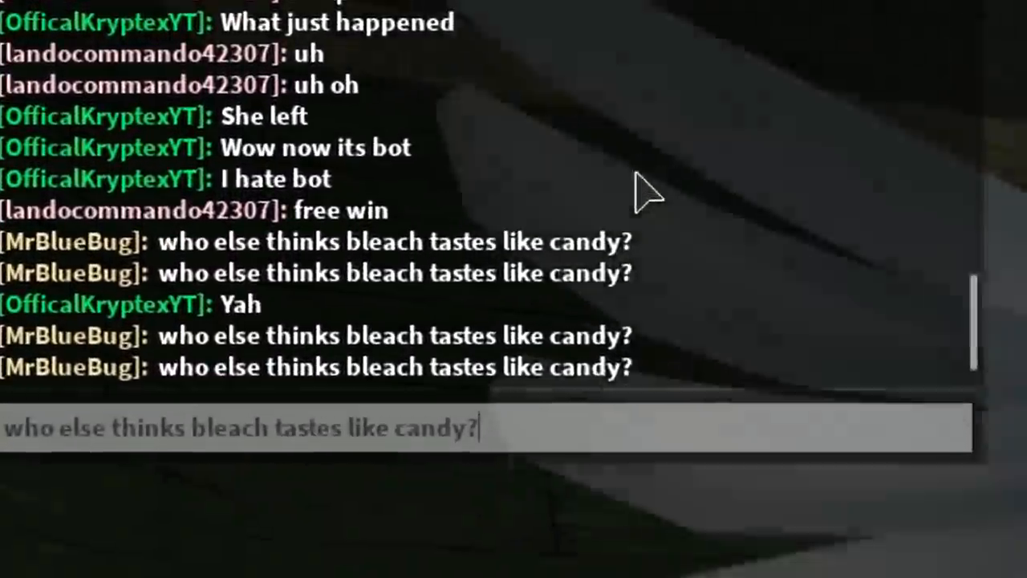
Send the already-typed bleach-tastes-like-candy question to the Roblox chat again.
{"action": "key", "text": "enter"}
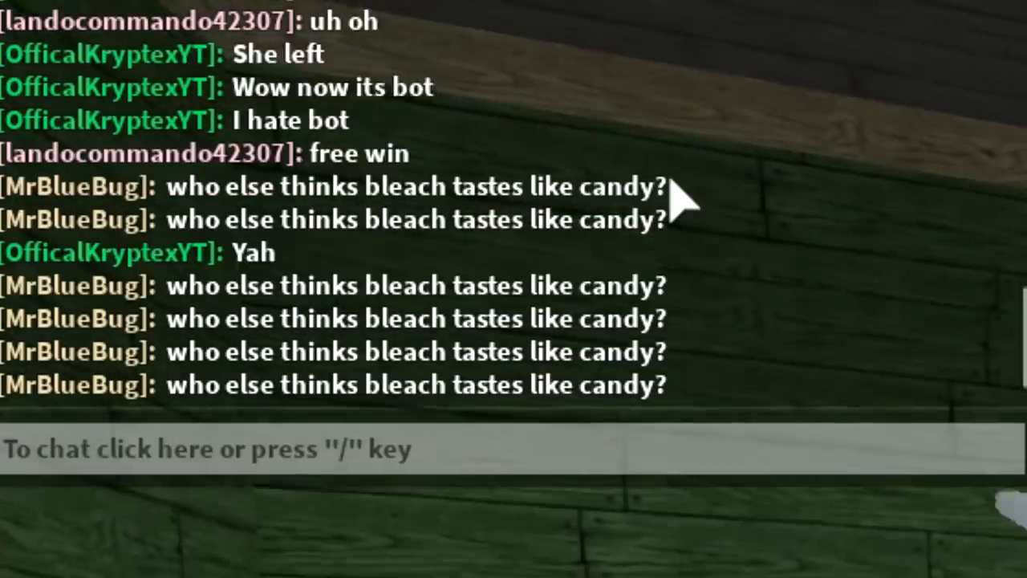